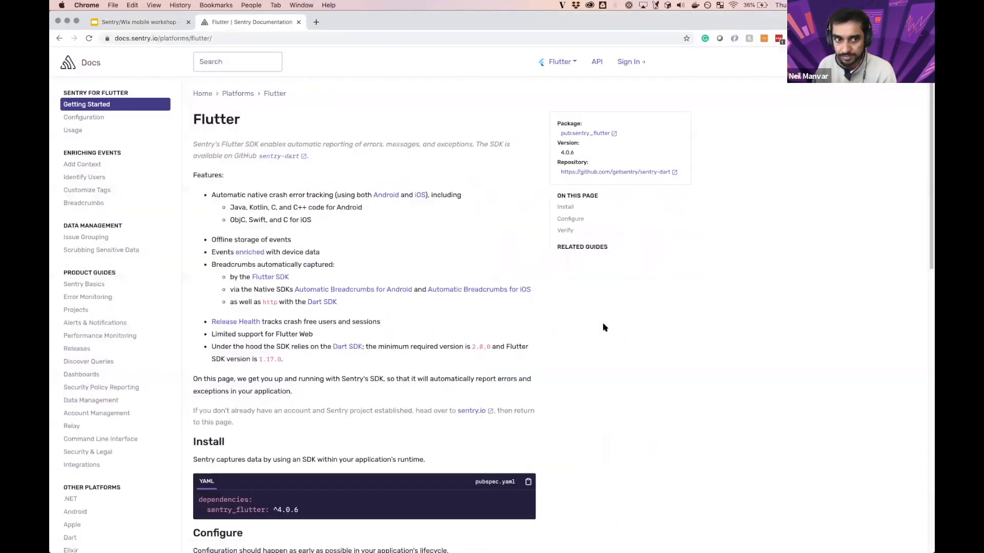
# Step: Scroll through pubspec.yaml in VS Code and select the sentry_flutter dependency entry
pyautogui.scroll(-3)
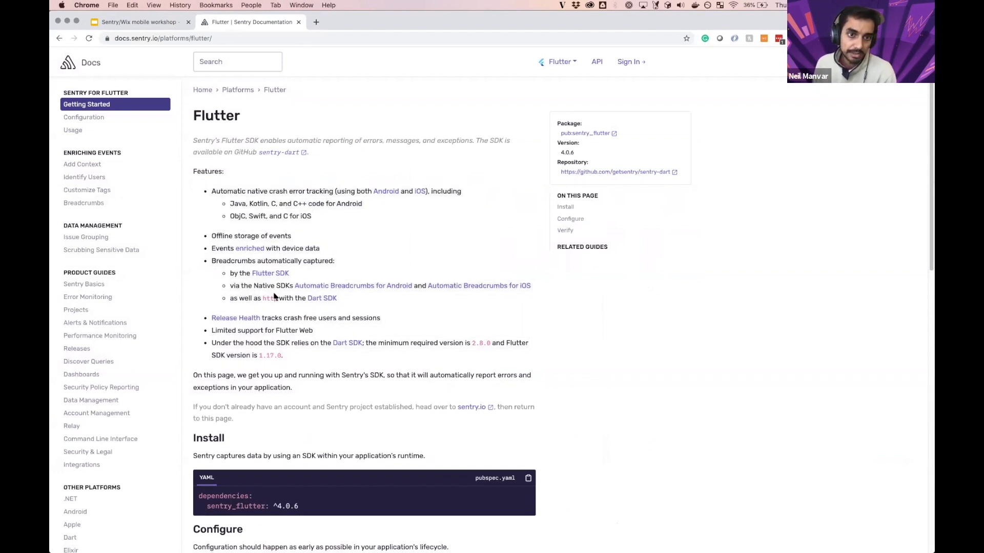
pyautogui.scroll(-3)
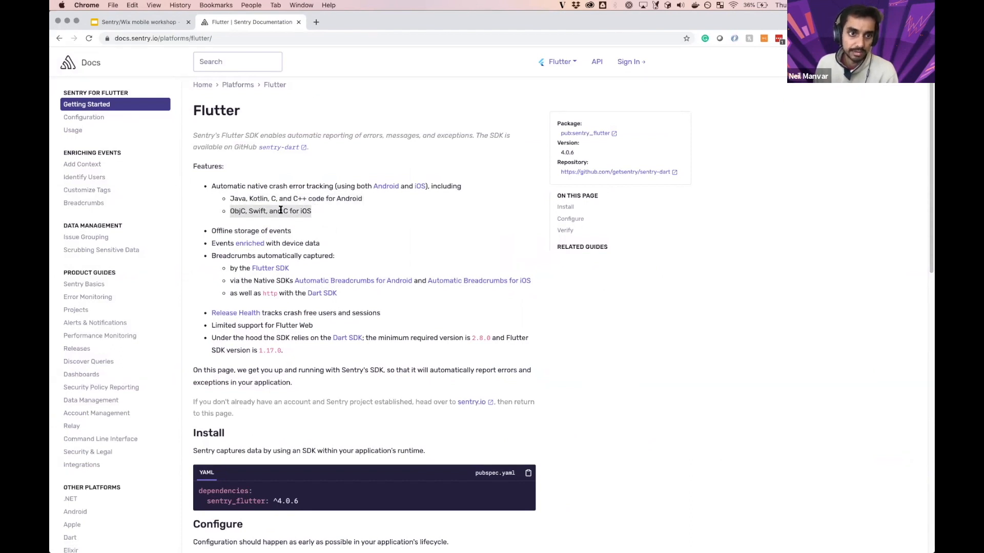
pyautogui.scroll(-3)
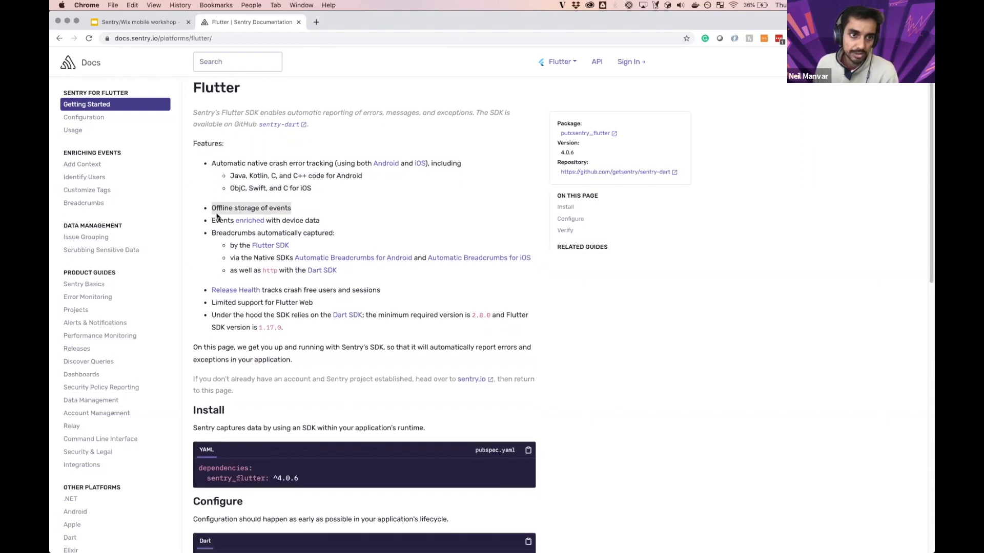
pyautogui.scroll(-3)
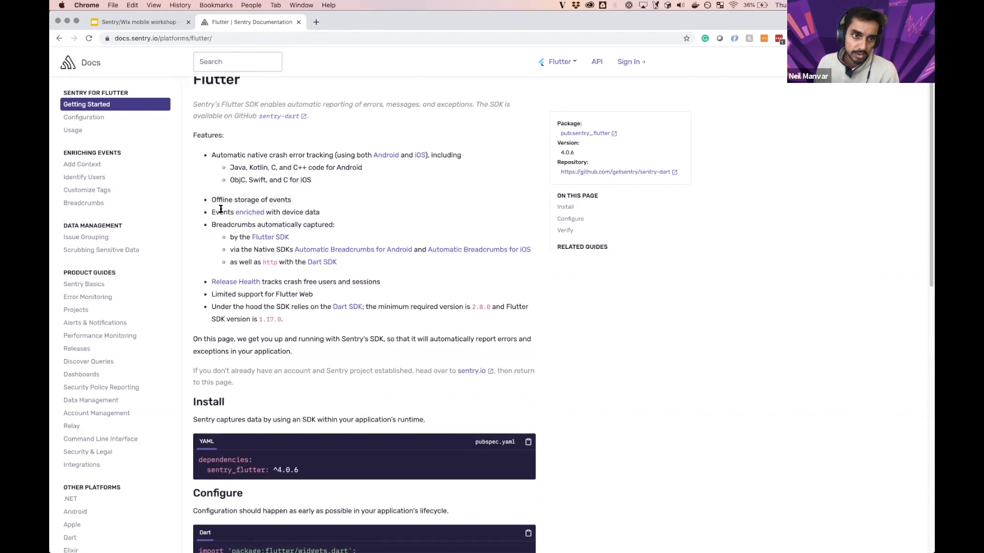
pyautogui.moveTo(231, 235)
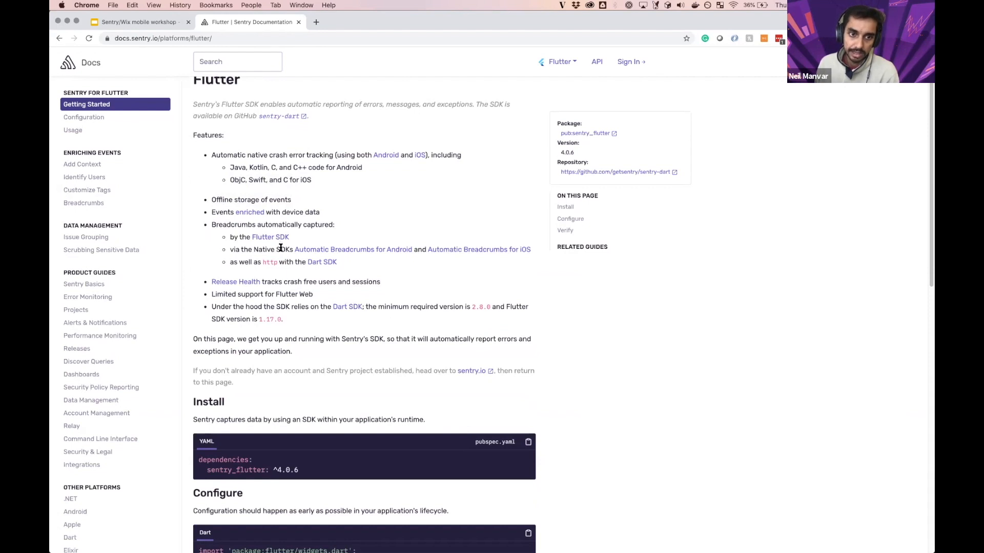
pyautogui.moveTo(352, 250)
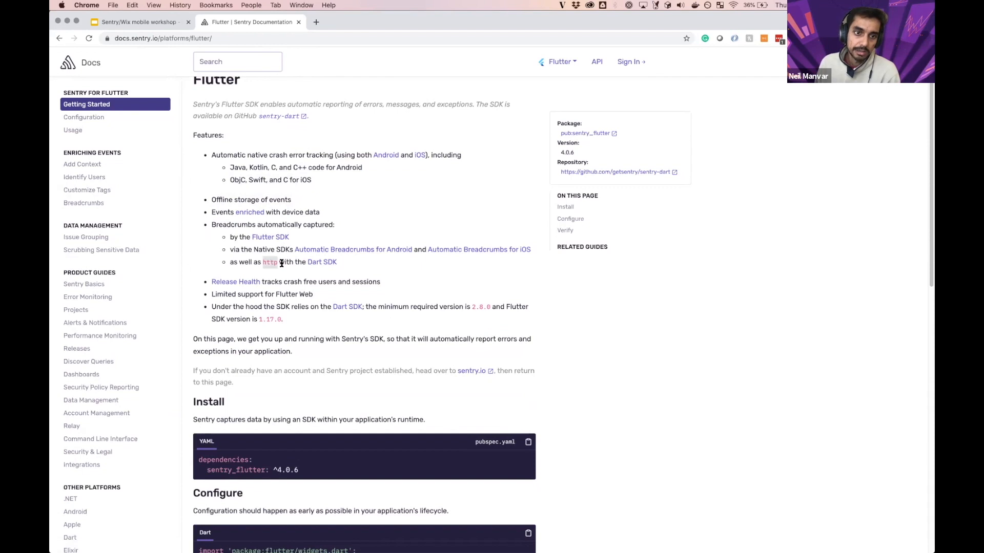
pyautogui.scroll(-3)
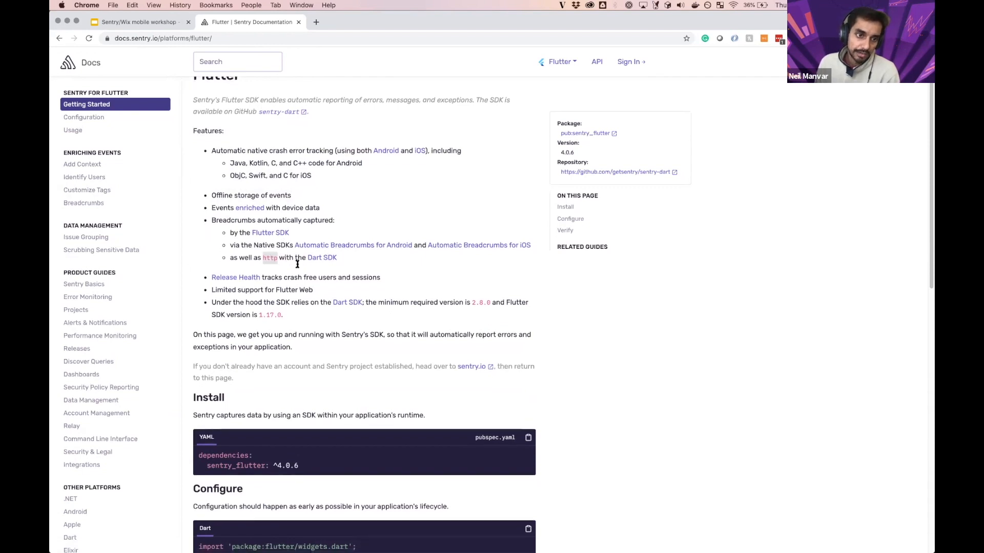
pyautogui.scroll(-3)
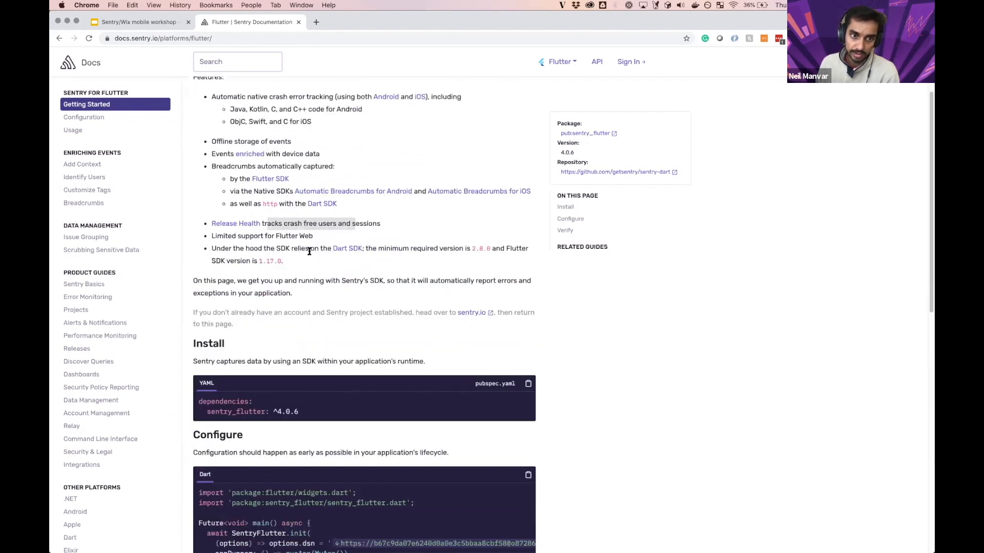
pyautogui.scroll(-3)
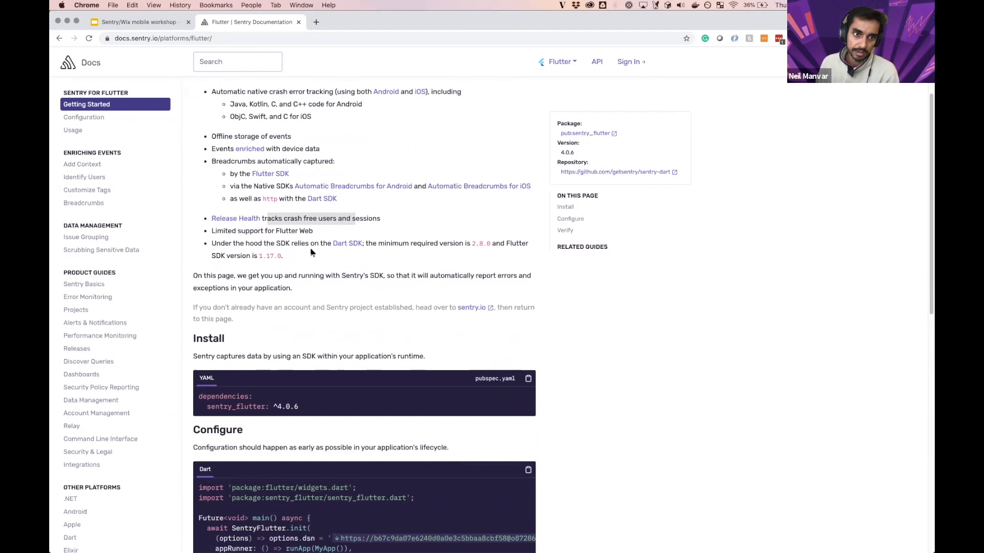
pyautogui.scroll(-3)
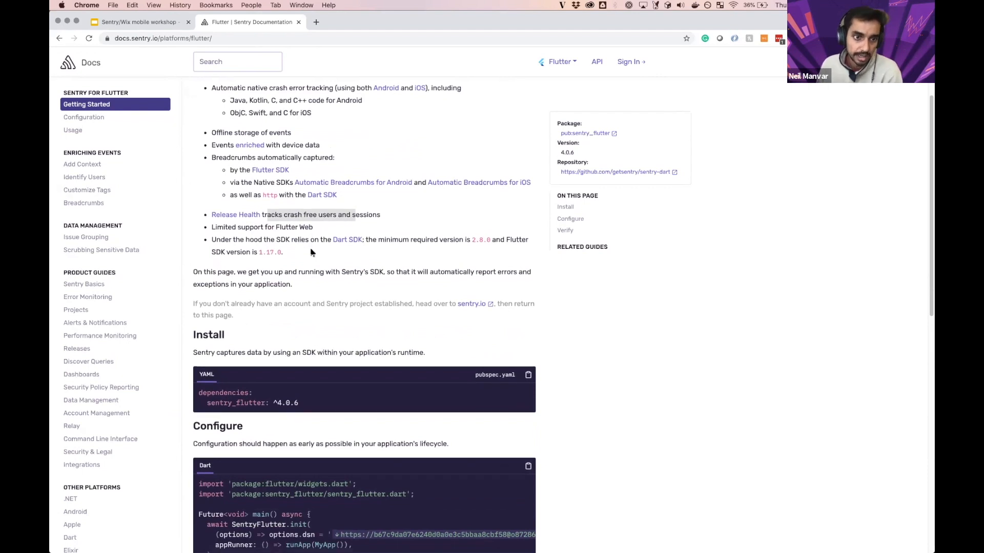
pyautogui.scroll(-3)
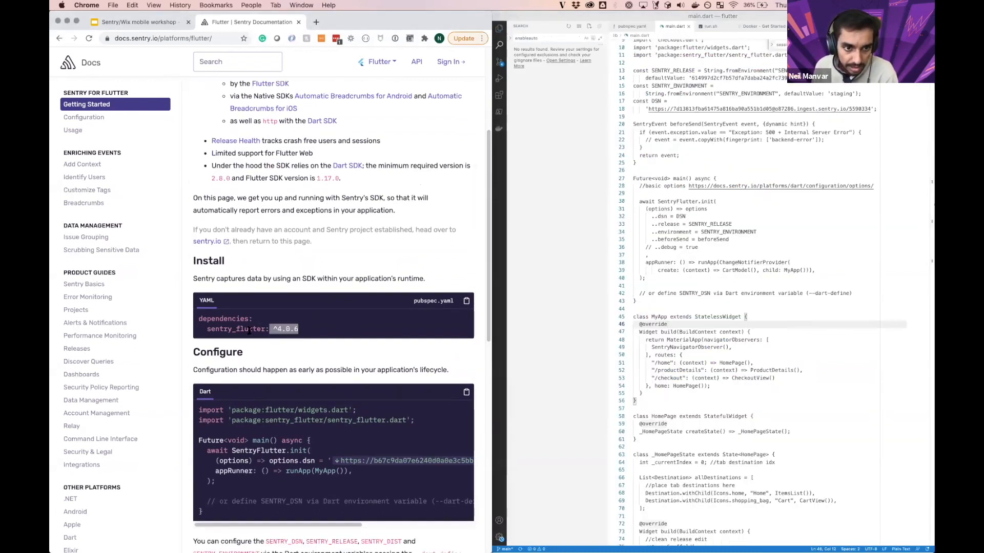
pyautogui.scroll(-3)
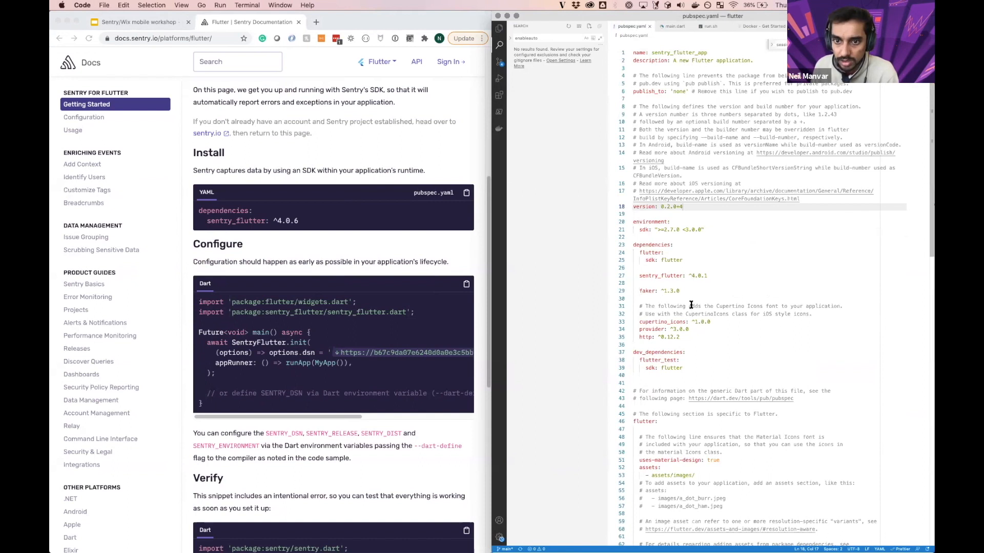
pyautogui.doubleClick(647, 275)
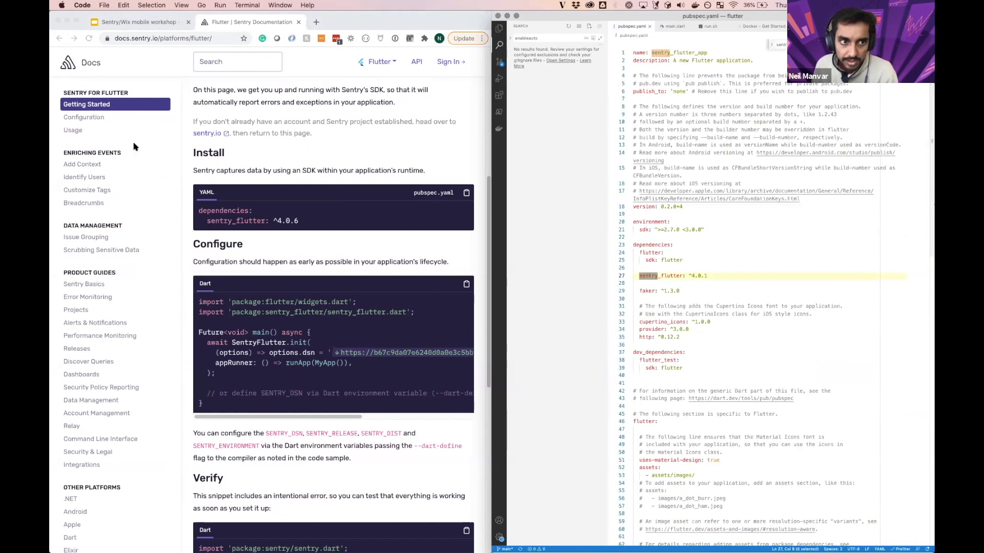
# Step: Navigate the Sentry docs sidebar to Configuration, then the Releases & Health page
pyautogui.click(83, 117)
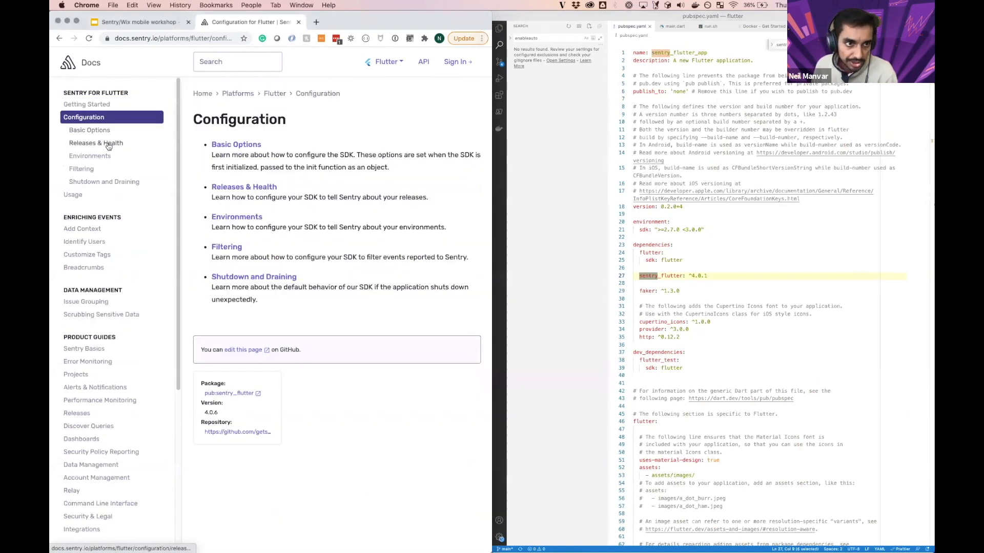
pyautogui.click(95, 143)
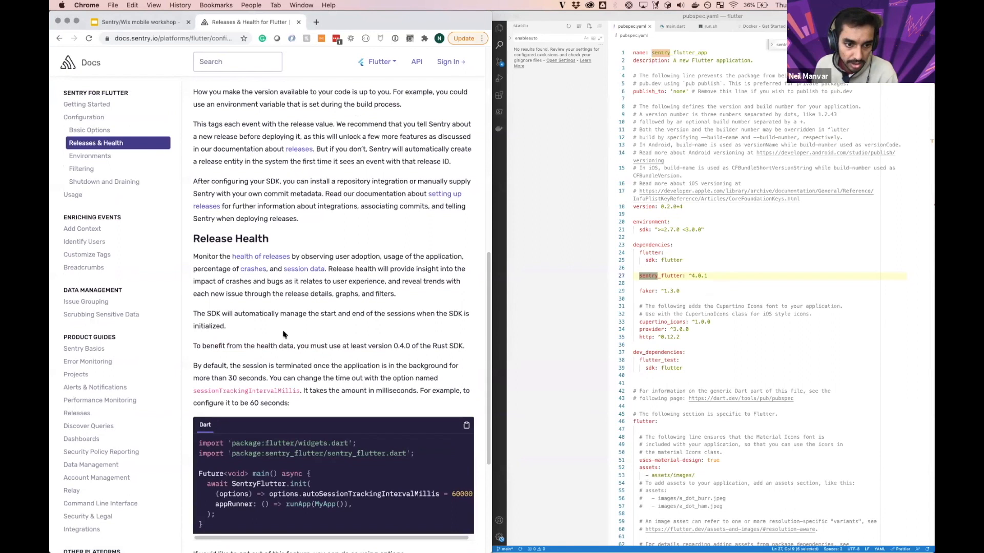
pyautogui.scroll(-3)
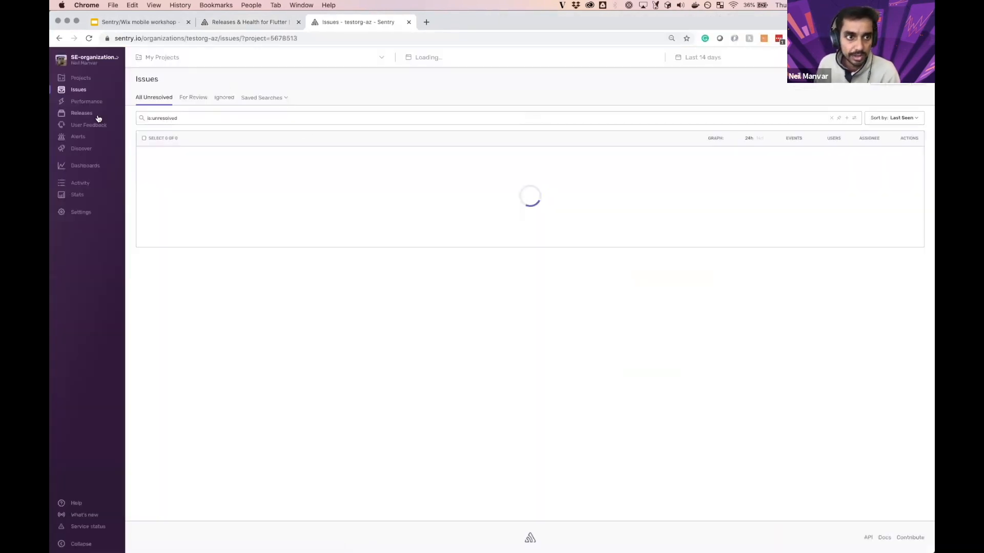
# Step: Show the flutter project's releases and open release 0.4.0 (2)
pyautogui.click(81, 113)
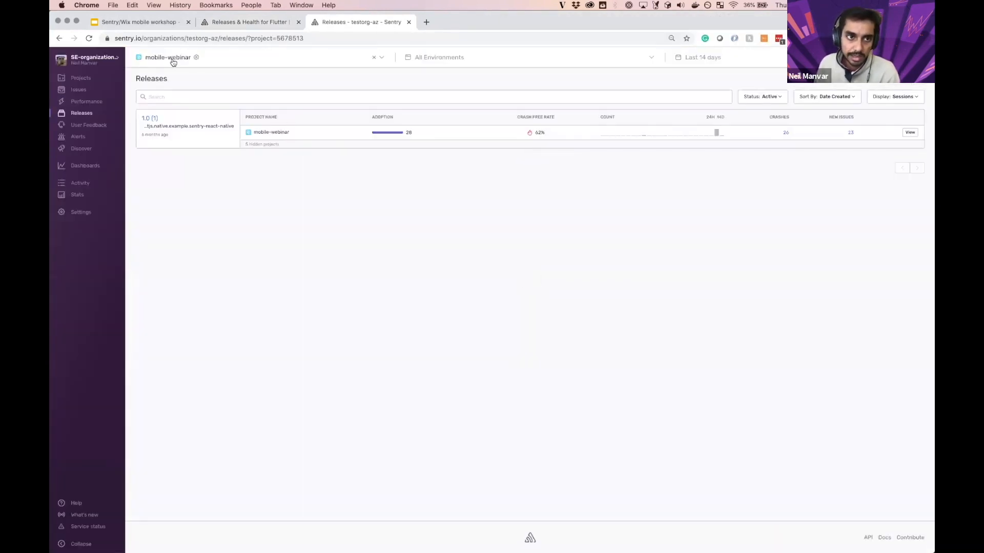
pyautogui.click(167, 57)
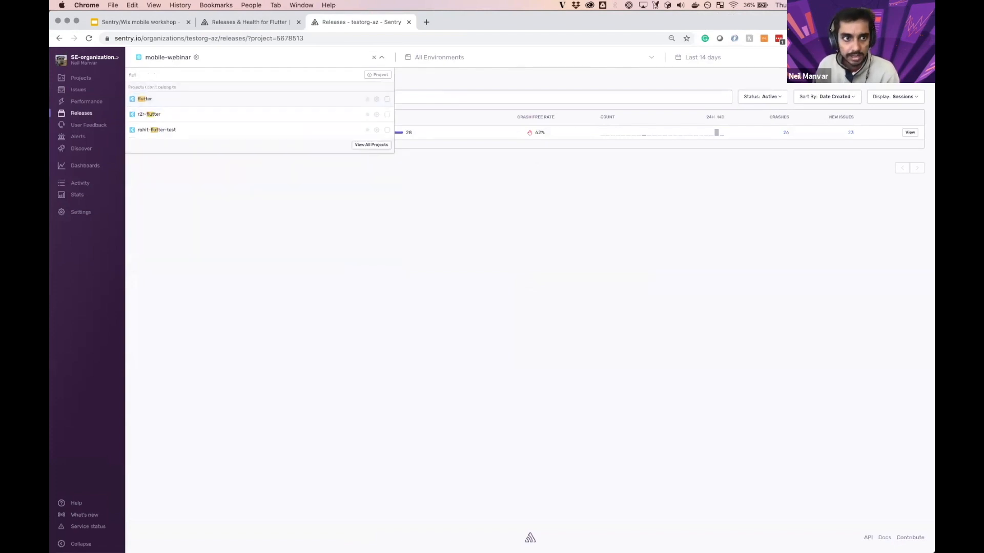
pyautogui.click(144, 98)
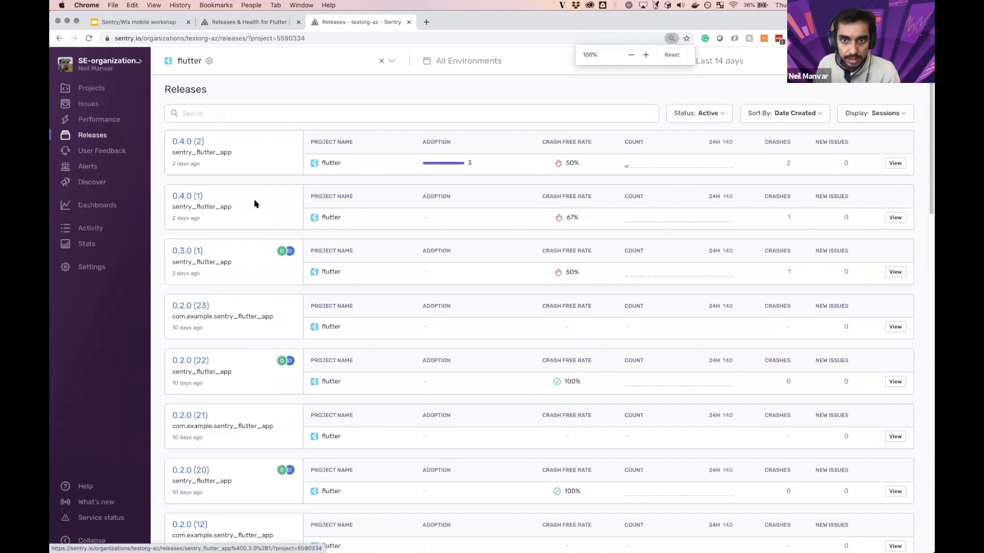
pyautogui.click(187, 141)
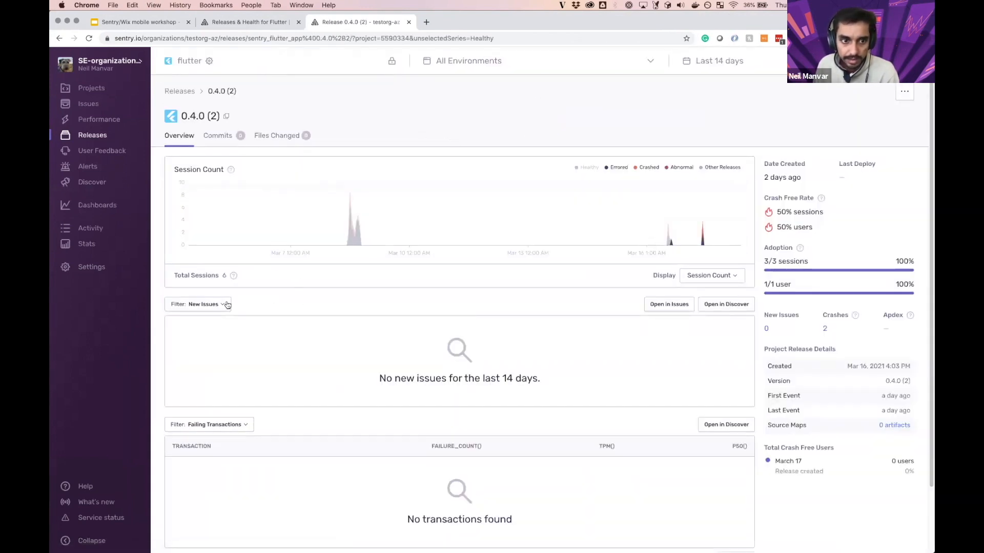
# Step: Switch the release's issue filter from New Issues to All Issues
pyautogui.click(200, 304)
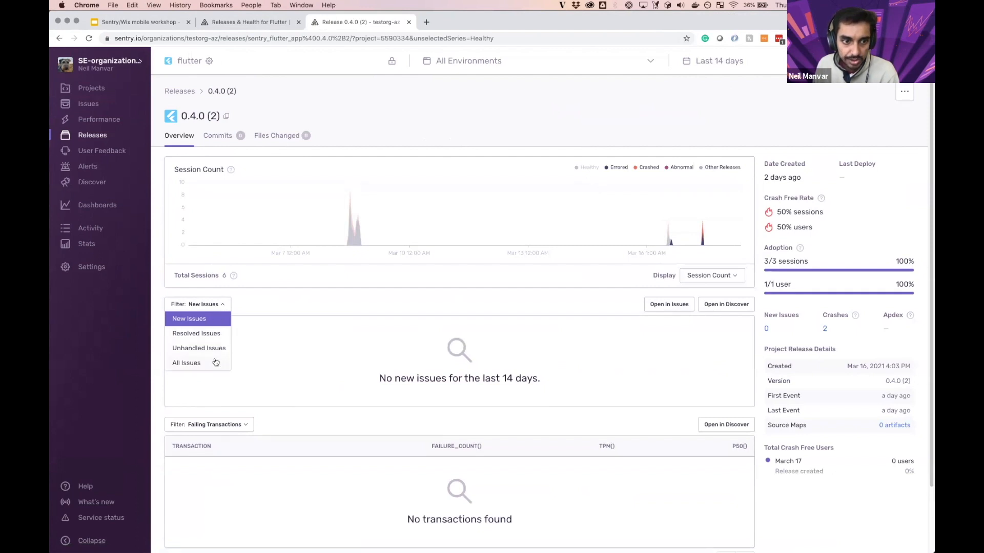
pyautogui.click(186, 362)
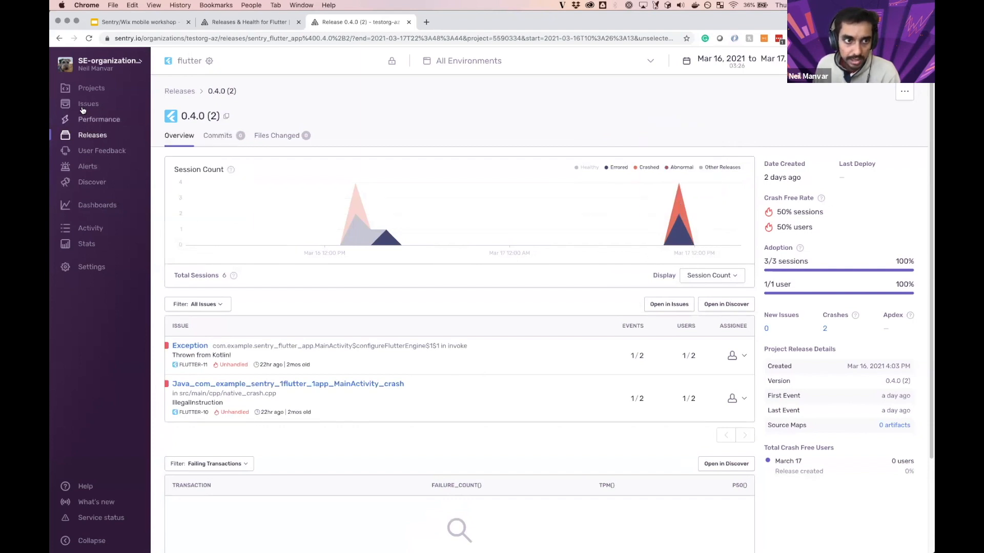
# Step: Review the Kotlin Exception issue and the native MainActivity C++ crash with their stack traces
pyautogui.click(89, 104)
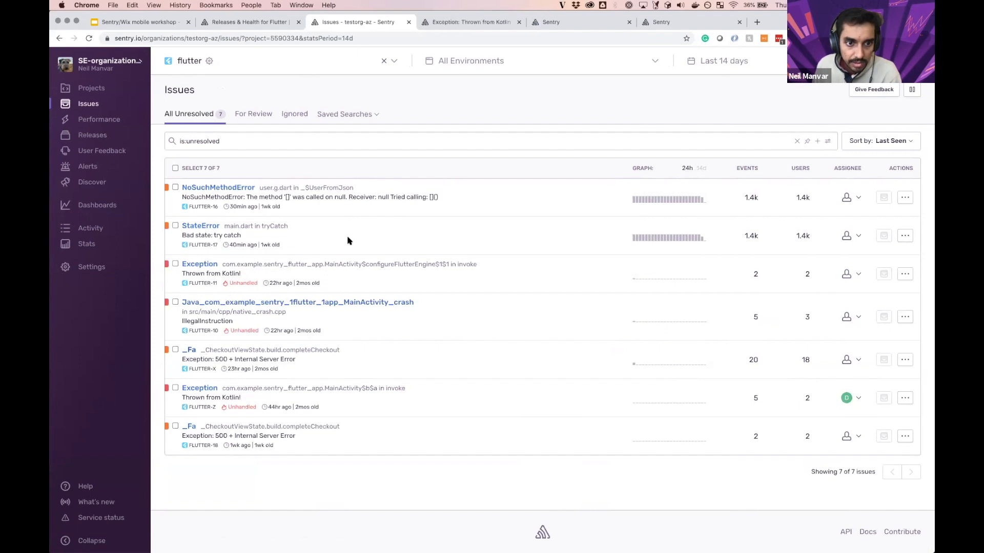
pyautogui.click(200, 264)
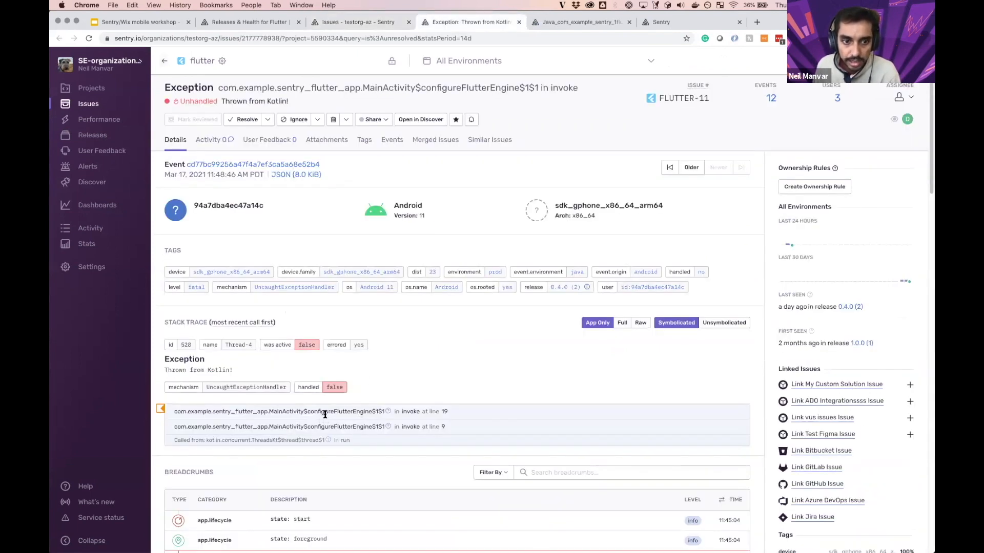
pyautogui.scroll(-3)
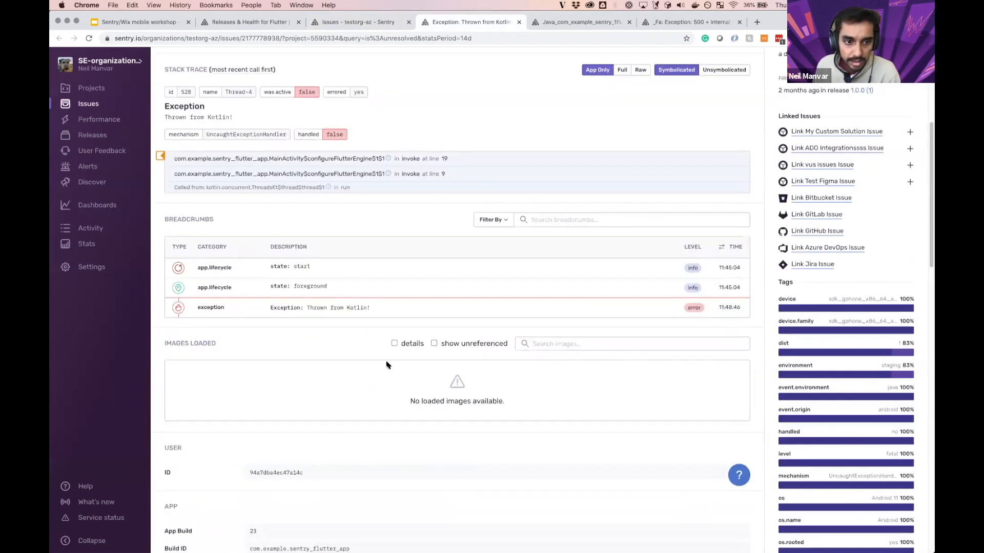
pyautogui.click(577, 22)
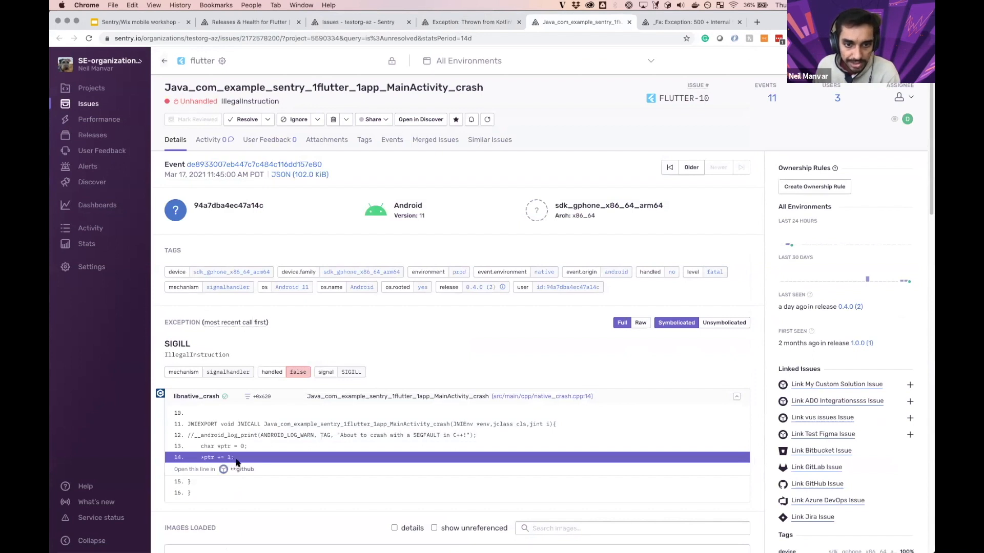
pyautogui.scroll(-3)
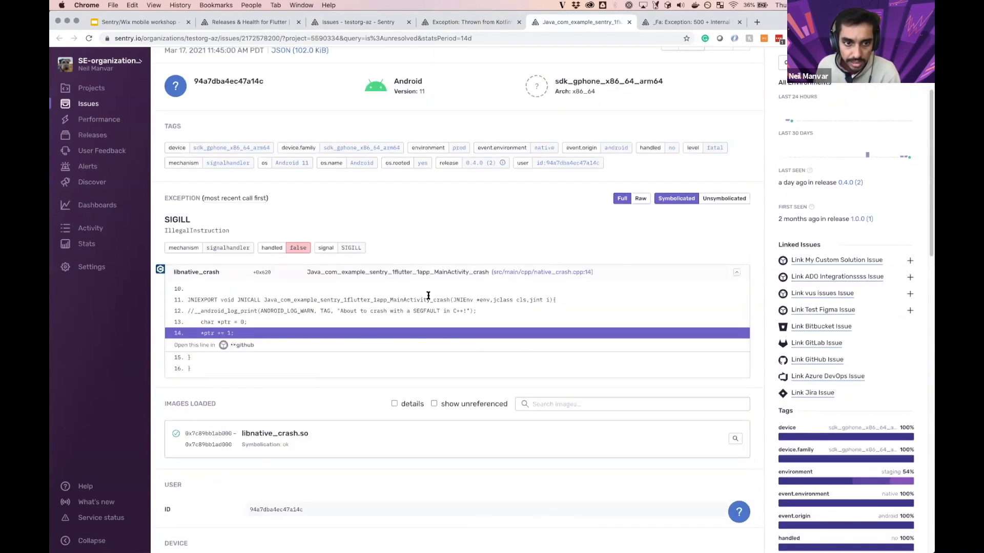
pyautogui.scroll(-3)
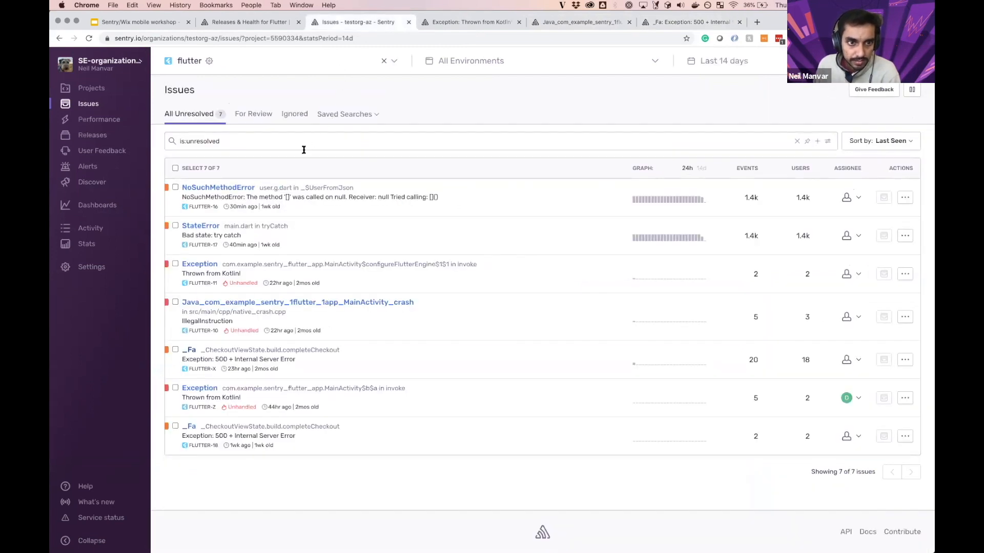
# Step: From the issues list, open the NoSuchMethodError issue from user.g.dart
pyautogui.click(176, 186)
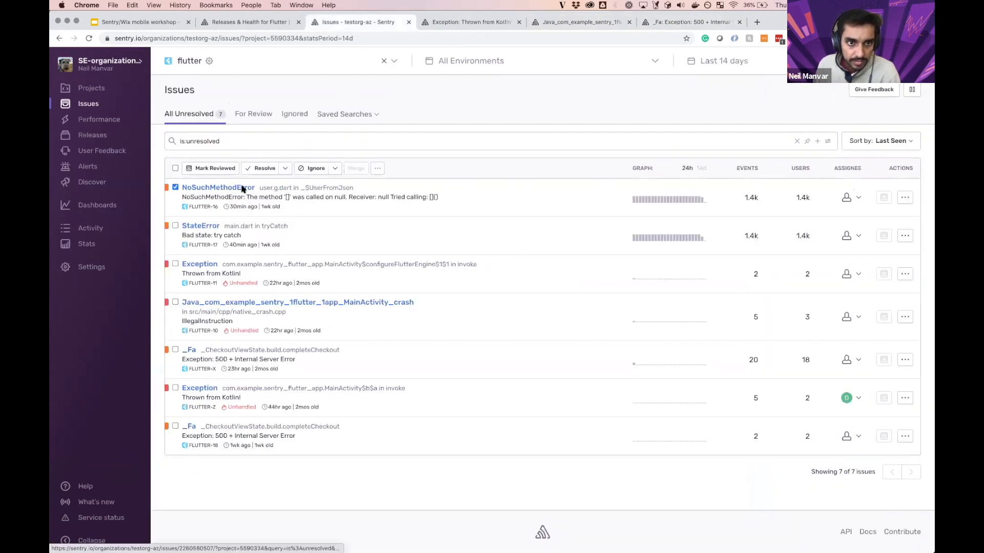
pyautogui.click(217, 188)
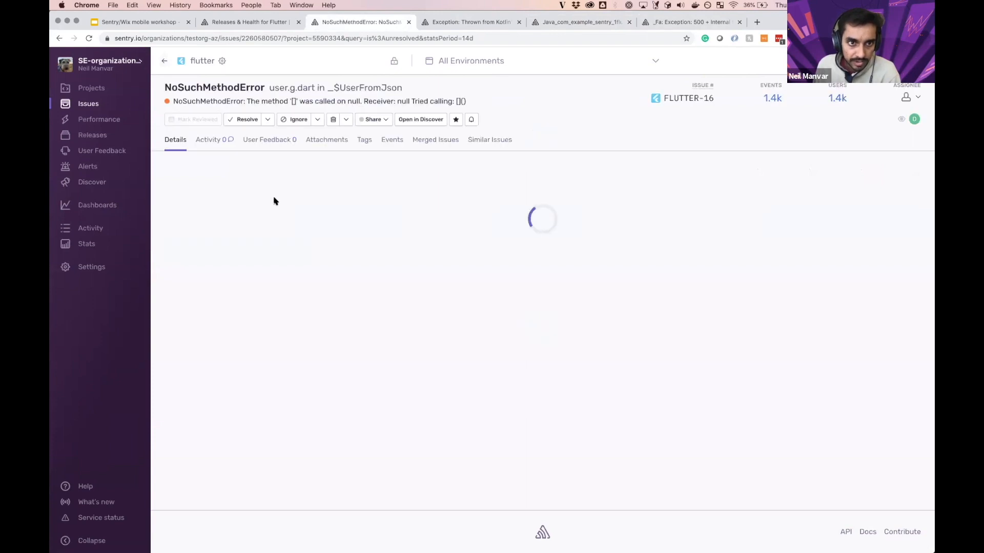